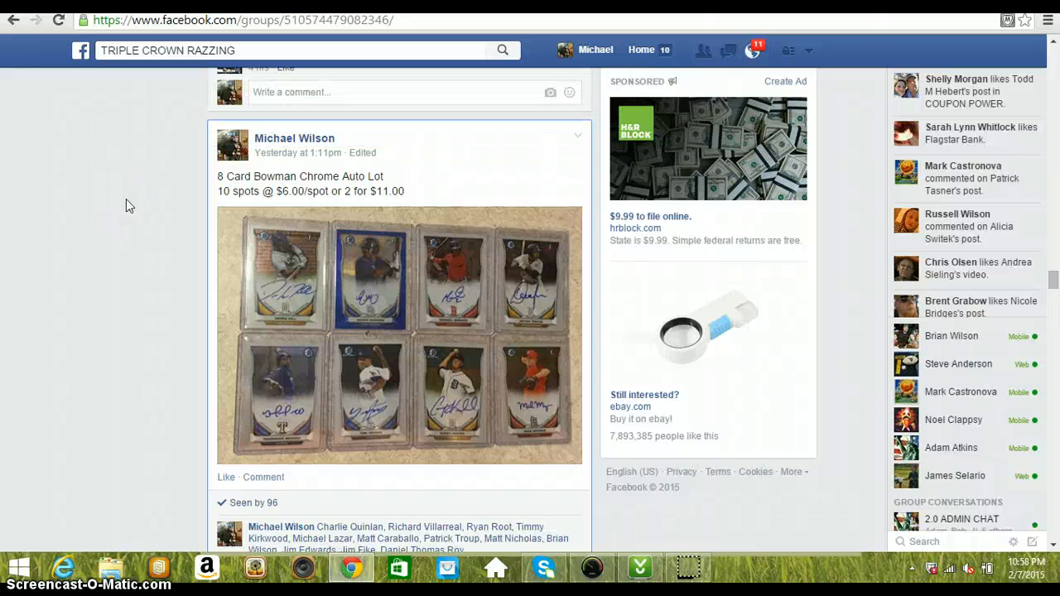
- Scroll to the card razz post and comment 'LIVE' under it
{"action": "scroll", "scroll_direction": "down", "scroll_amount": 3}
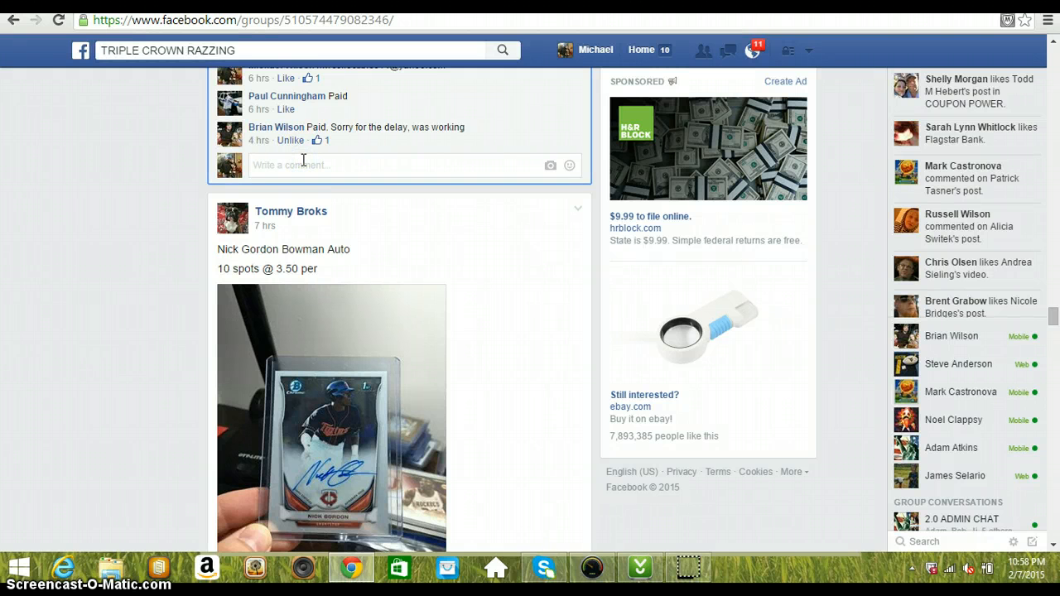
{"action": "type", "text": "LIVE"}
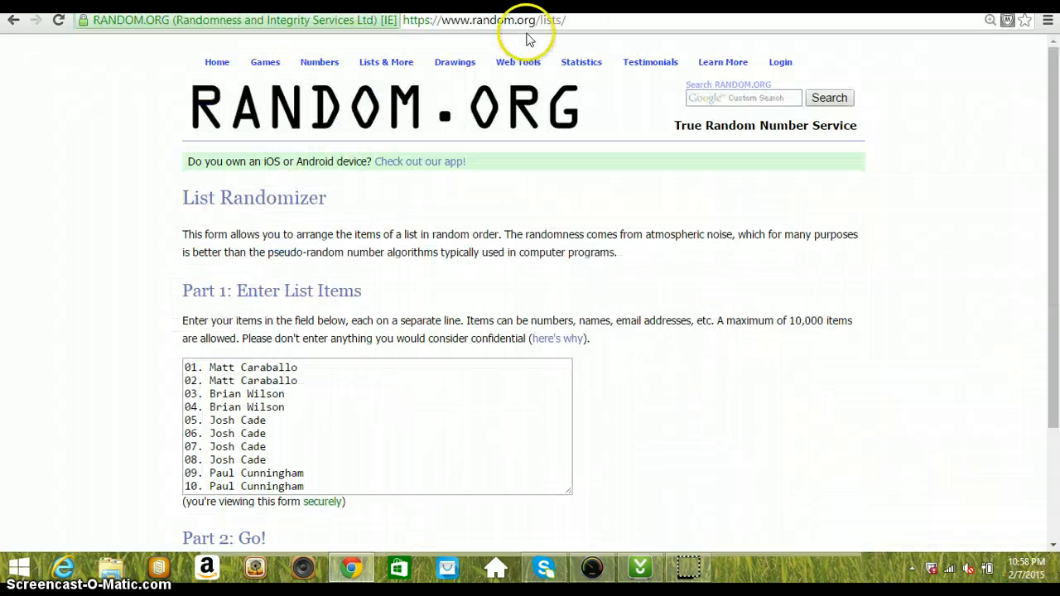
{"action": "left_click", "coordinate": [381, 374]}
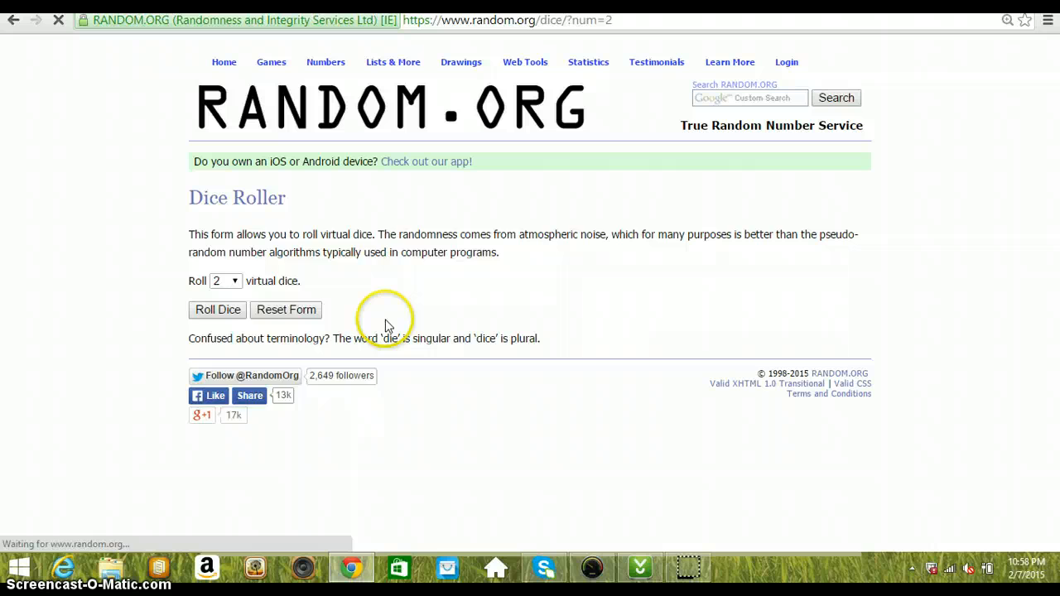
{"action": "left_click", "coordinate": [218, 309]}
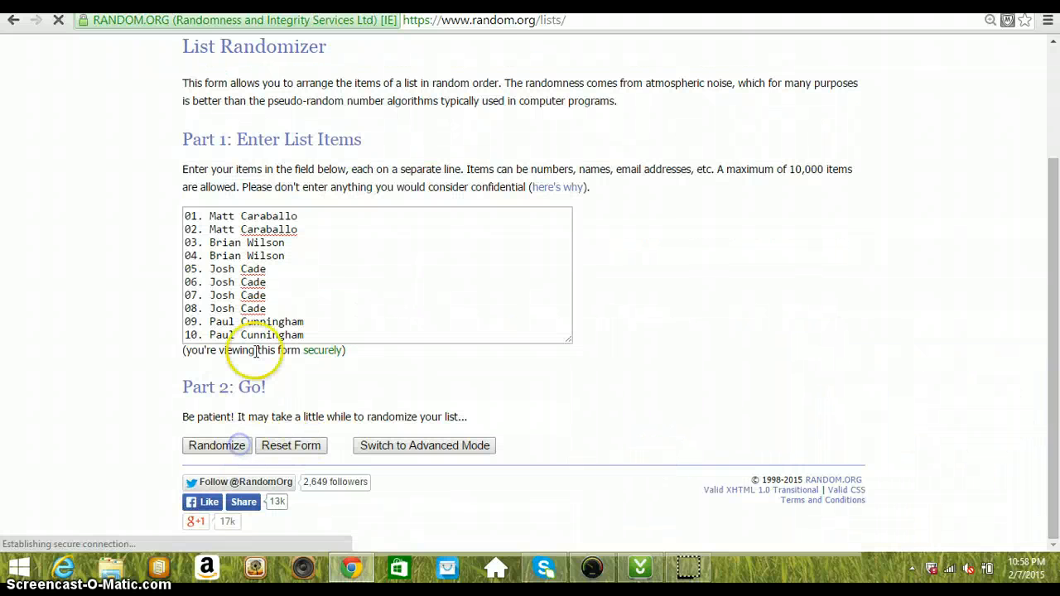
- Shuffle the ten spot entries repeatedly until seven randomizations, with spot 05 first
{"action": "left_click", "coordinate": [216, 446]}
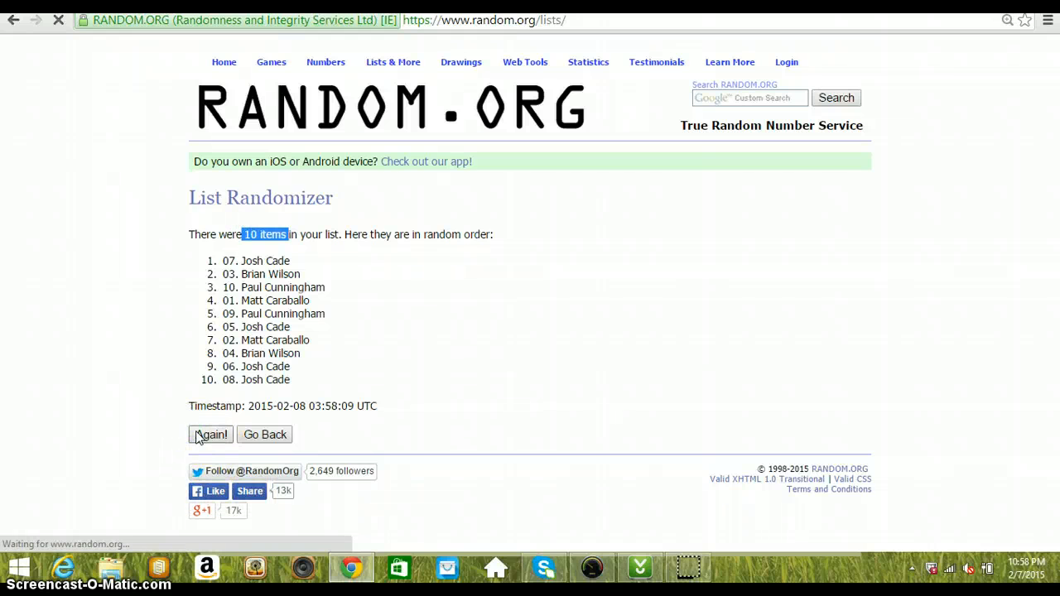
{"action": "left_click", "coordinate": [210, 435]}
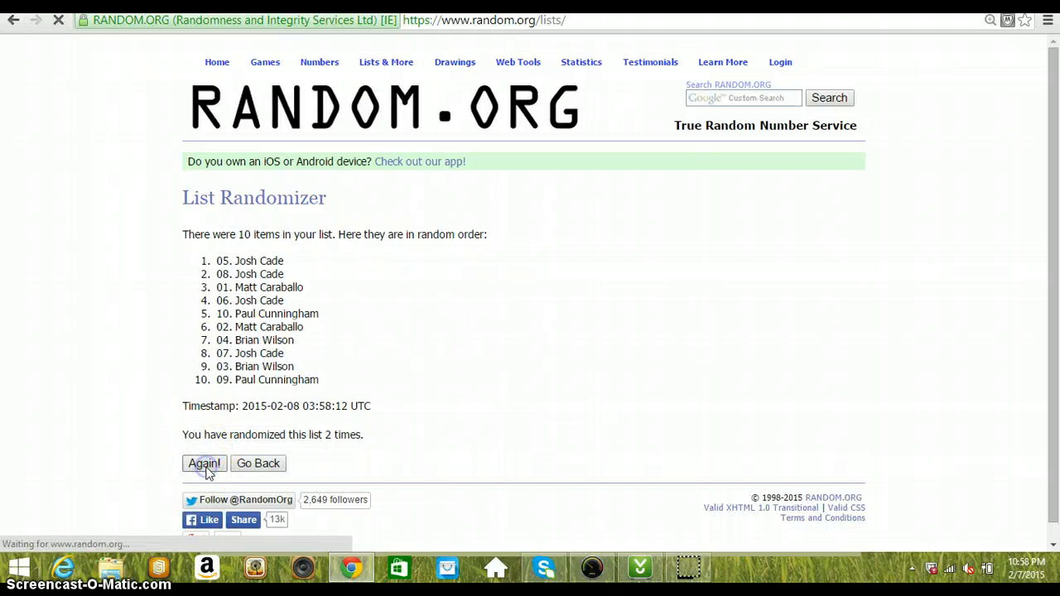
{"action": "left_click", "coordinate": [204, 463]}
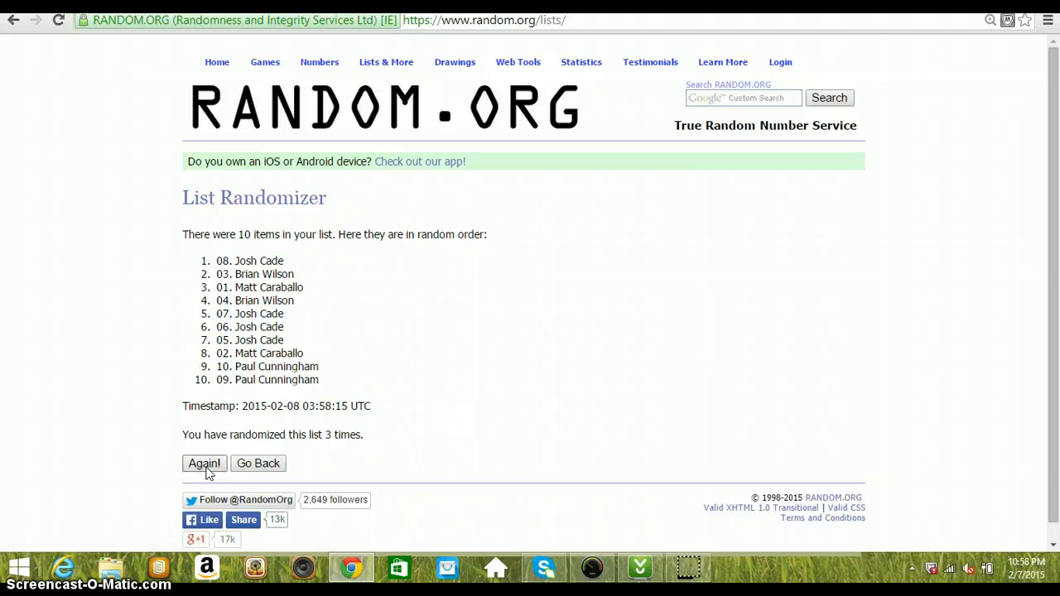
{"action": "left_click", "coordinate": [204, 463]}
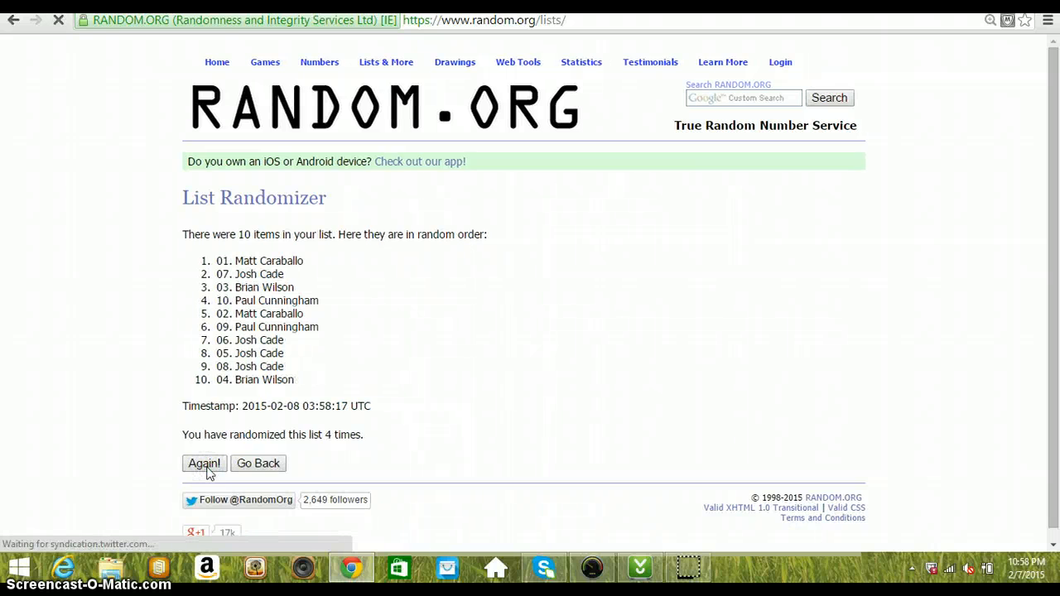
{"action": "left_click", "coordinate": [203, 463]}
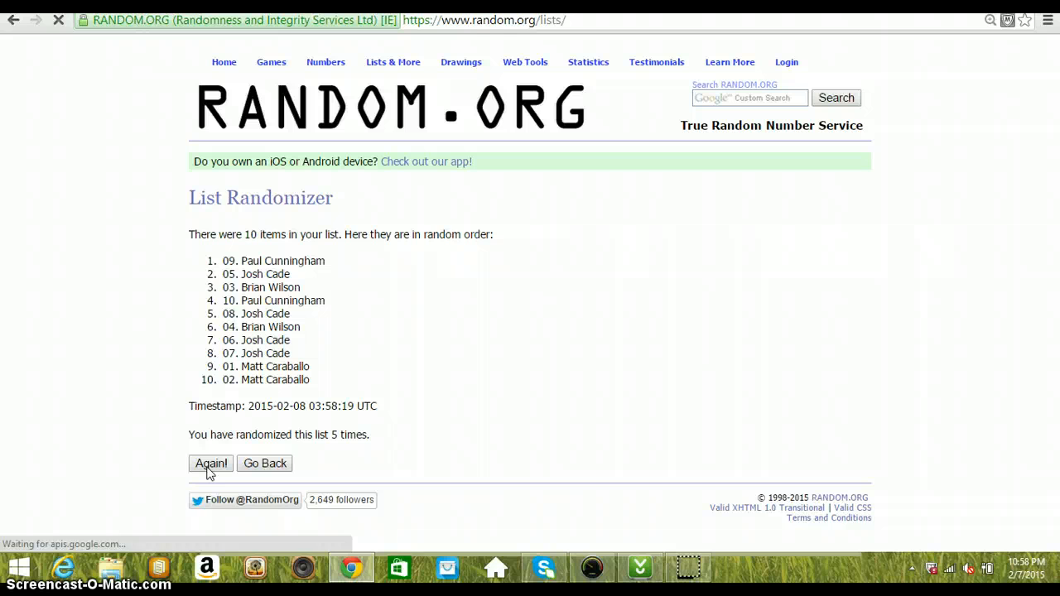
{"action": "left_click", "coordinate": [210, 463]}
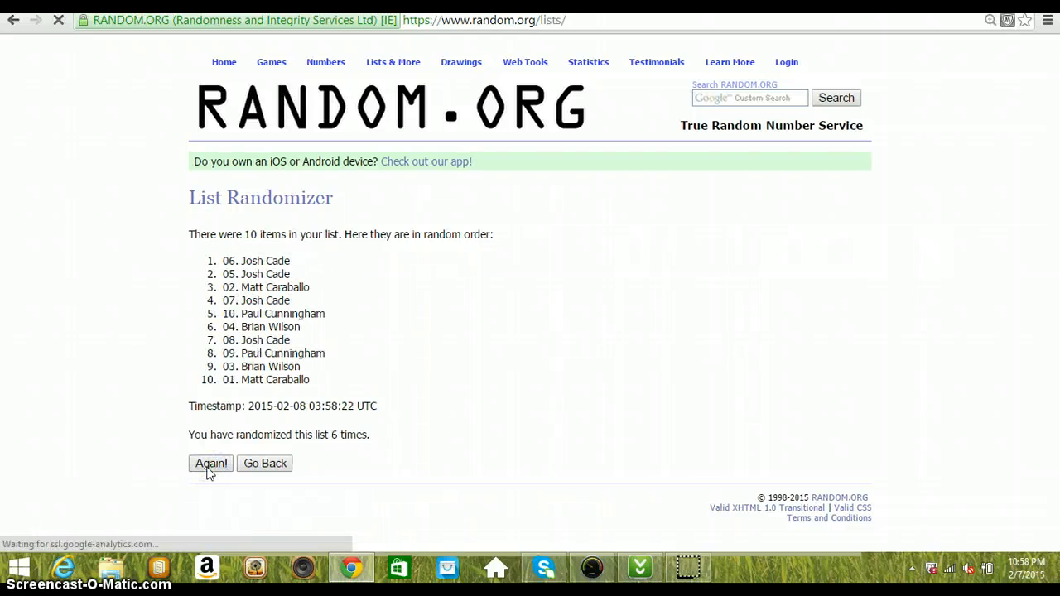
{"action": "left_click", "coordinate": [210, 463]}
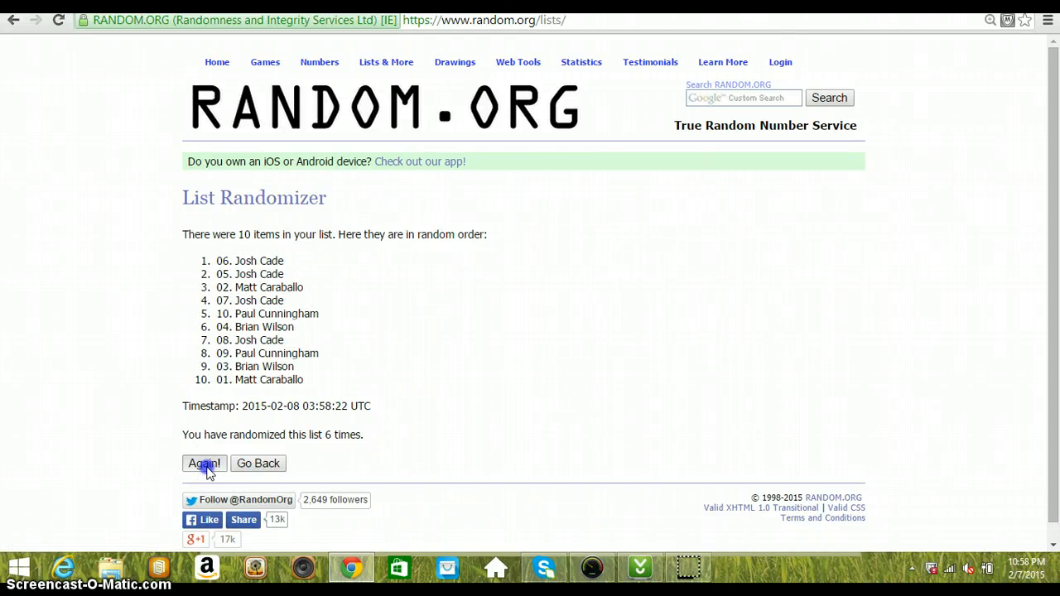
{"action": "left_click", "coordinate": [203, 463]}
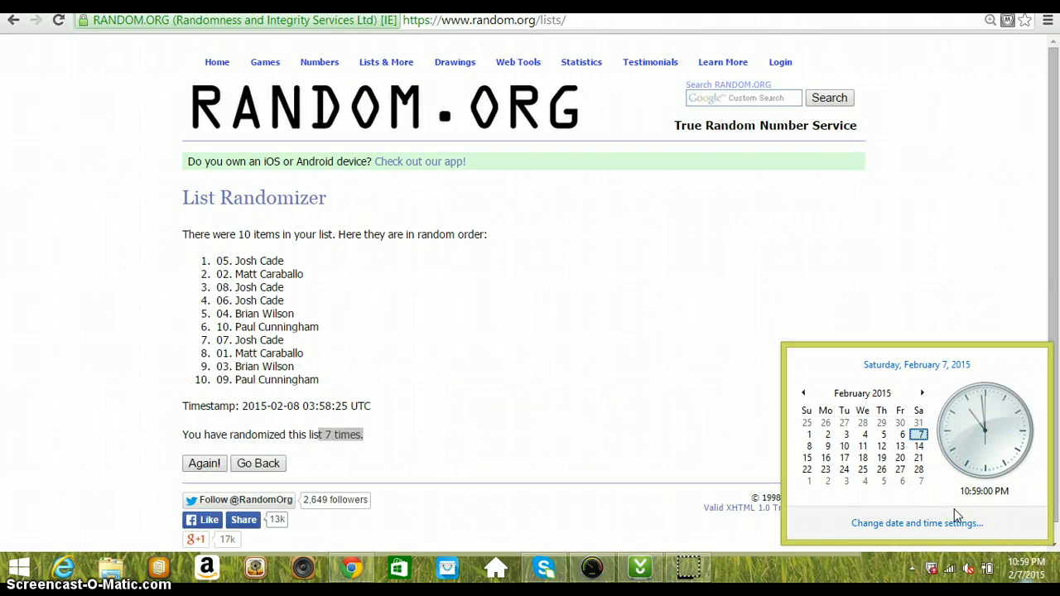
- Dismiss the clock popup, reshuffle once more, and start a Facebook comment tagging 'DON'
{"action": "left_click", "coordinate": [205, 463]}
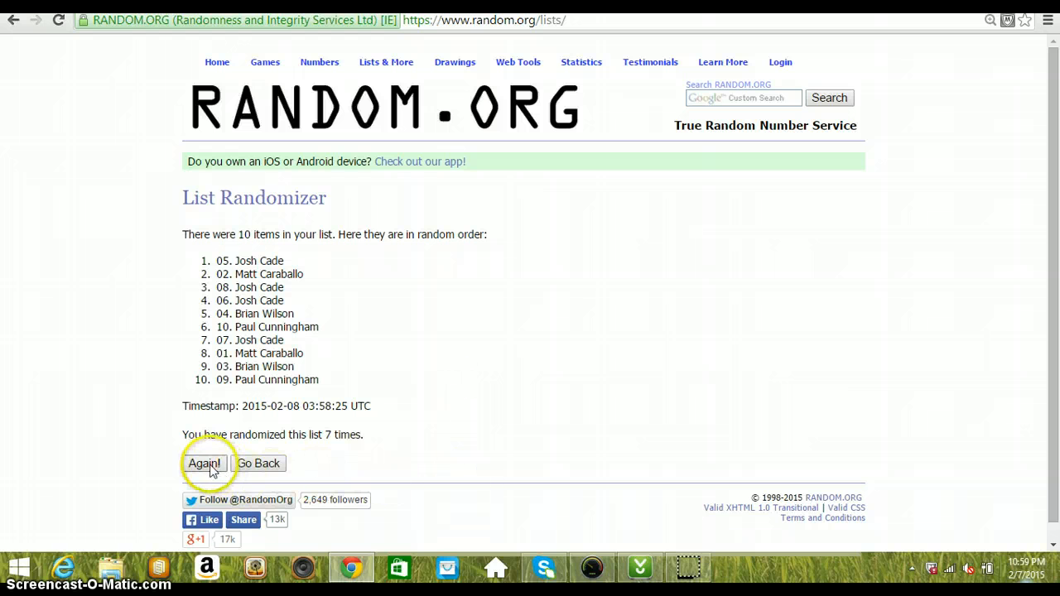
{"action": "left_click", "coordinate": [204, 463]}
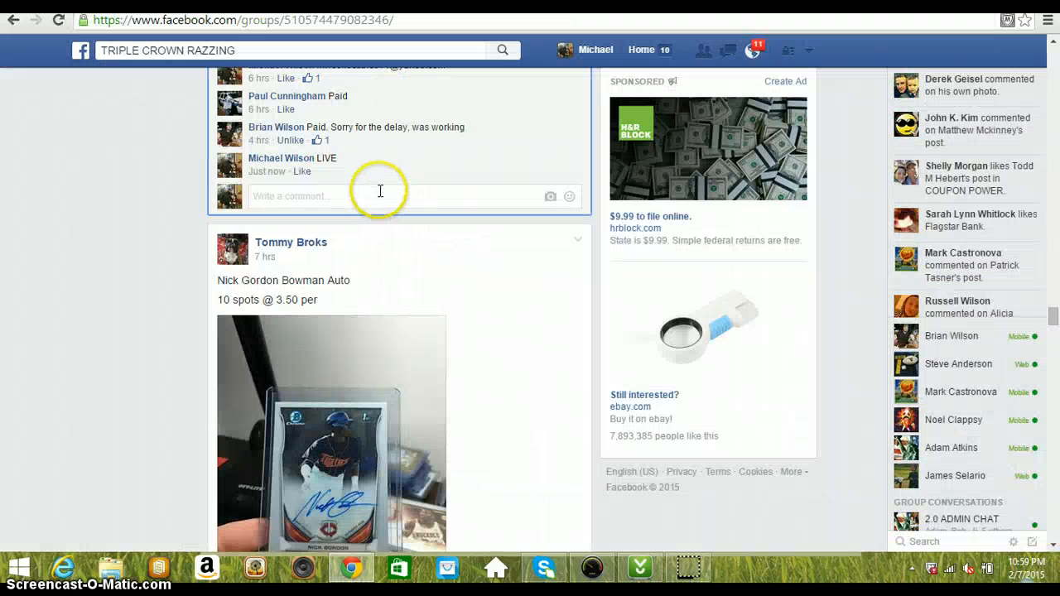
{"action": "type", "text": "DON"}
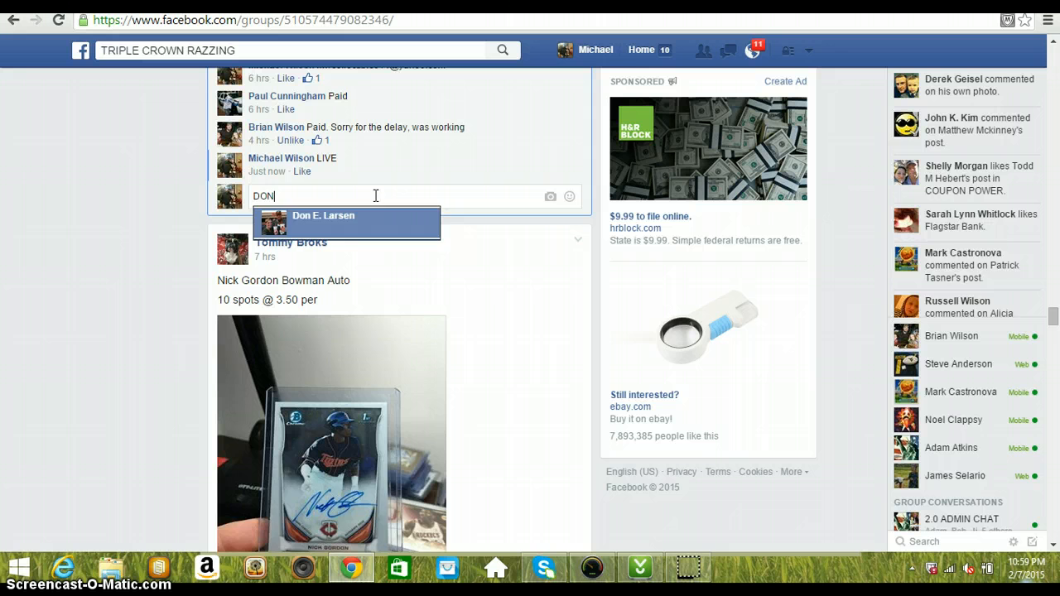